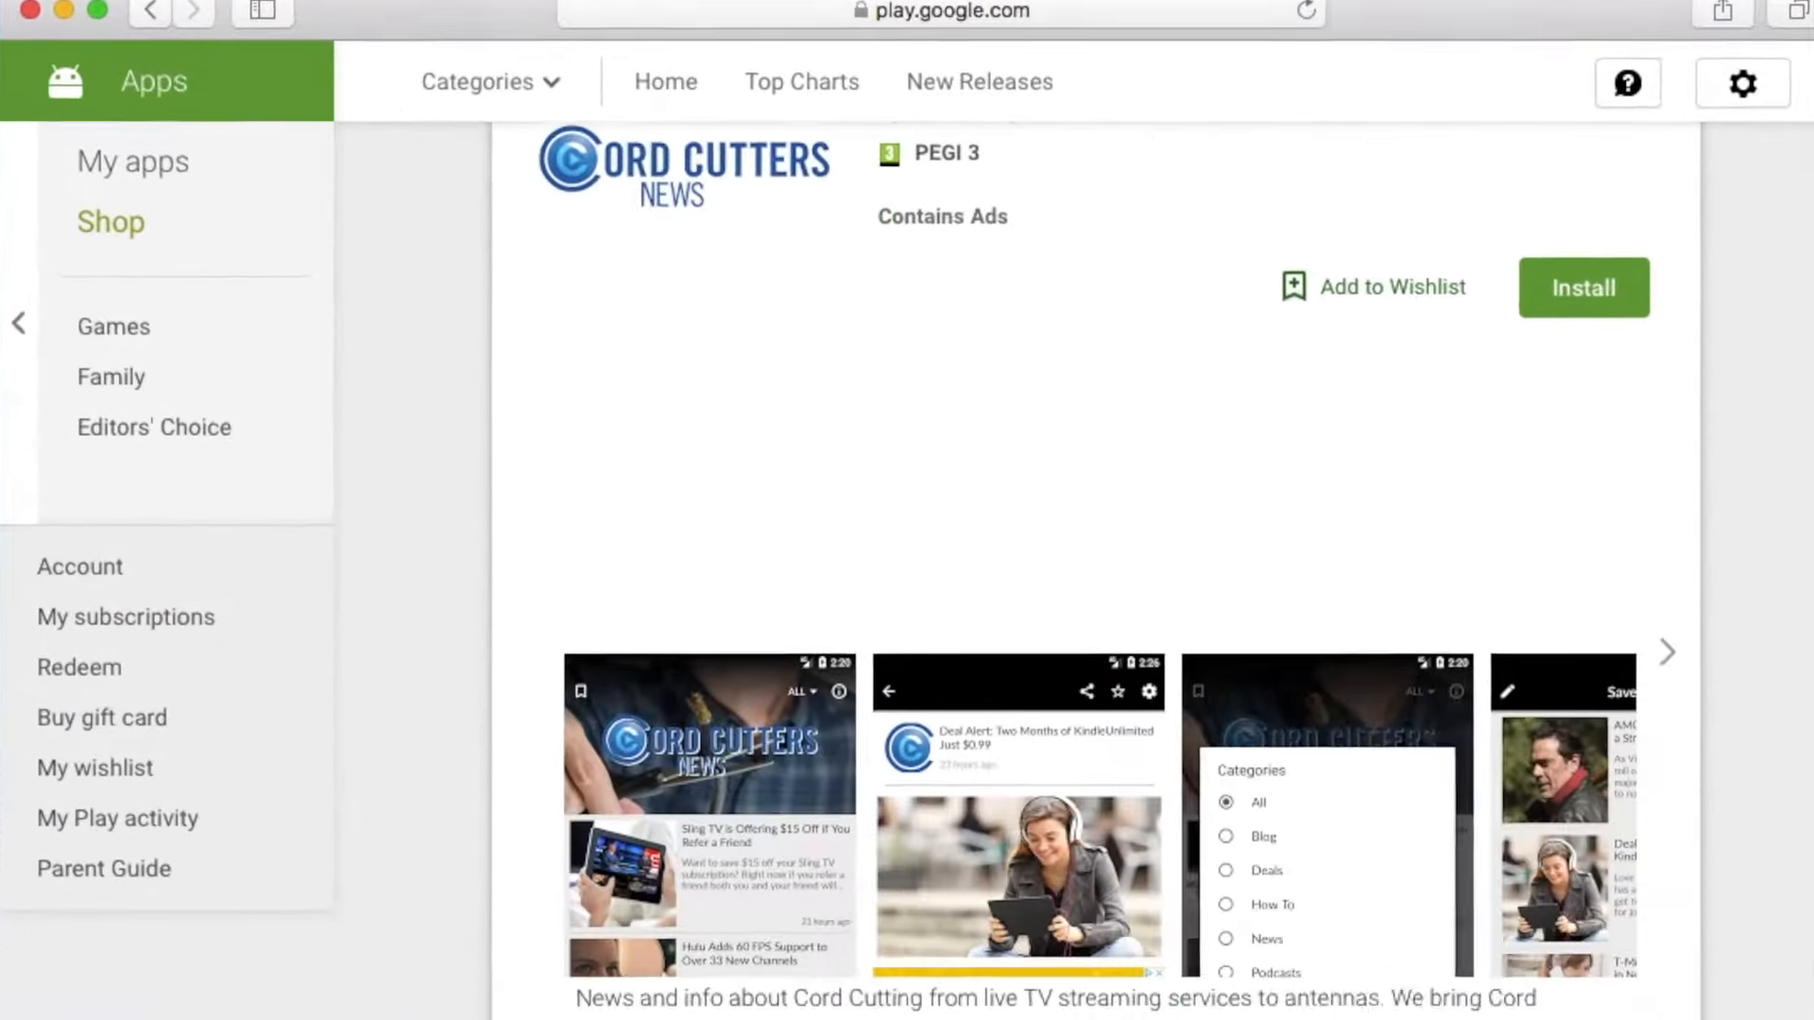
Step: Submit and save the new application for blog.presspadapp.com after reviewing the Play listing
scroll(down, 3)
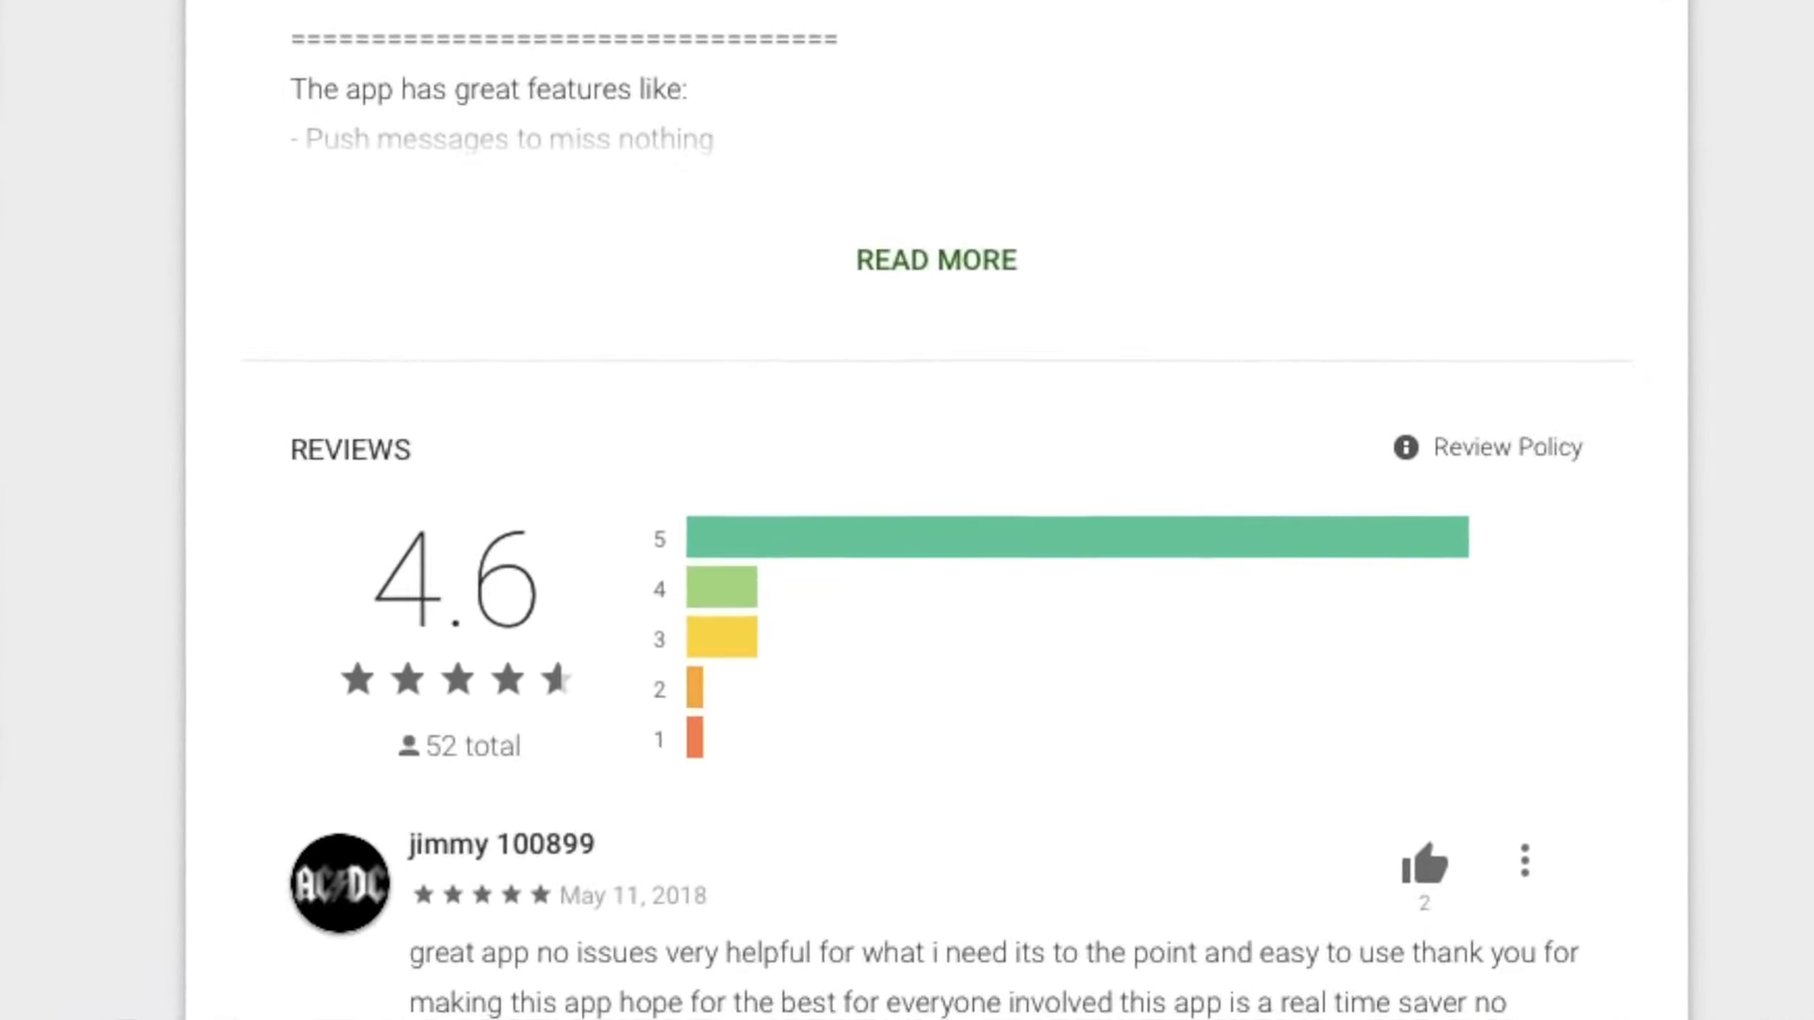
scroll(down, 3)
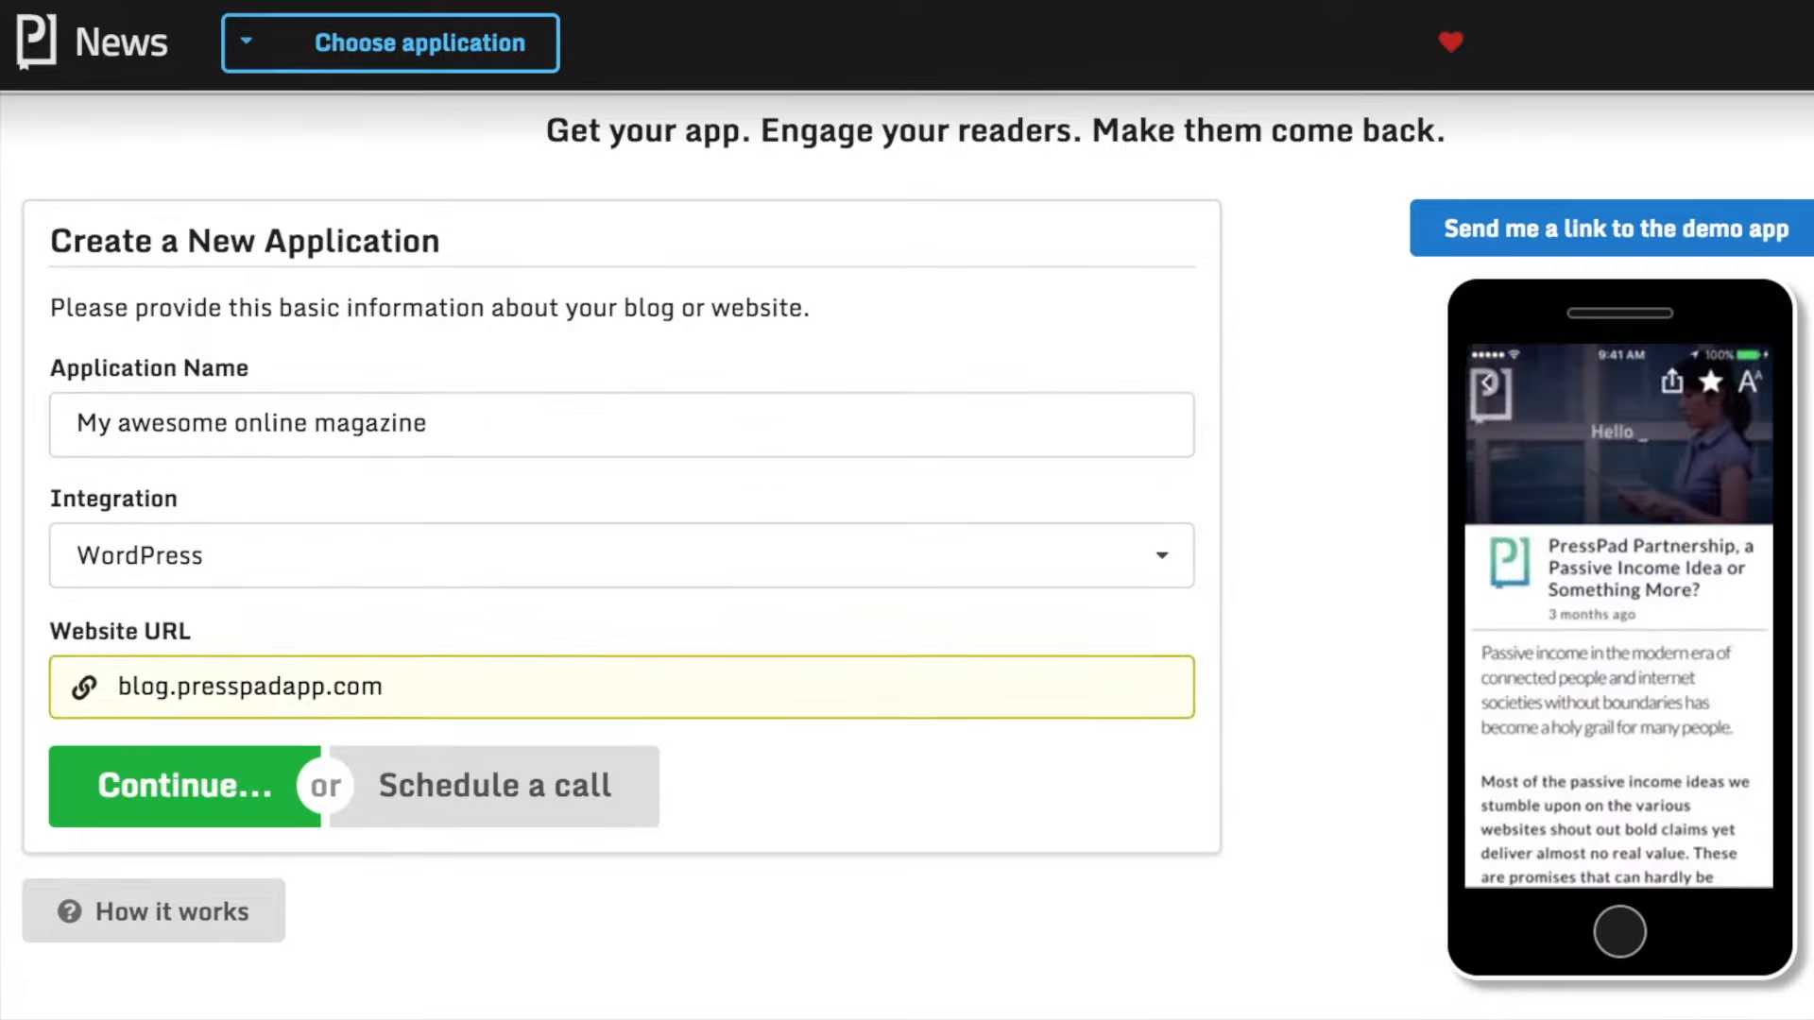
click(183, 785)
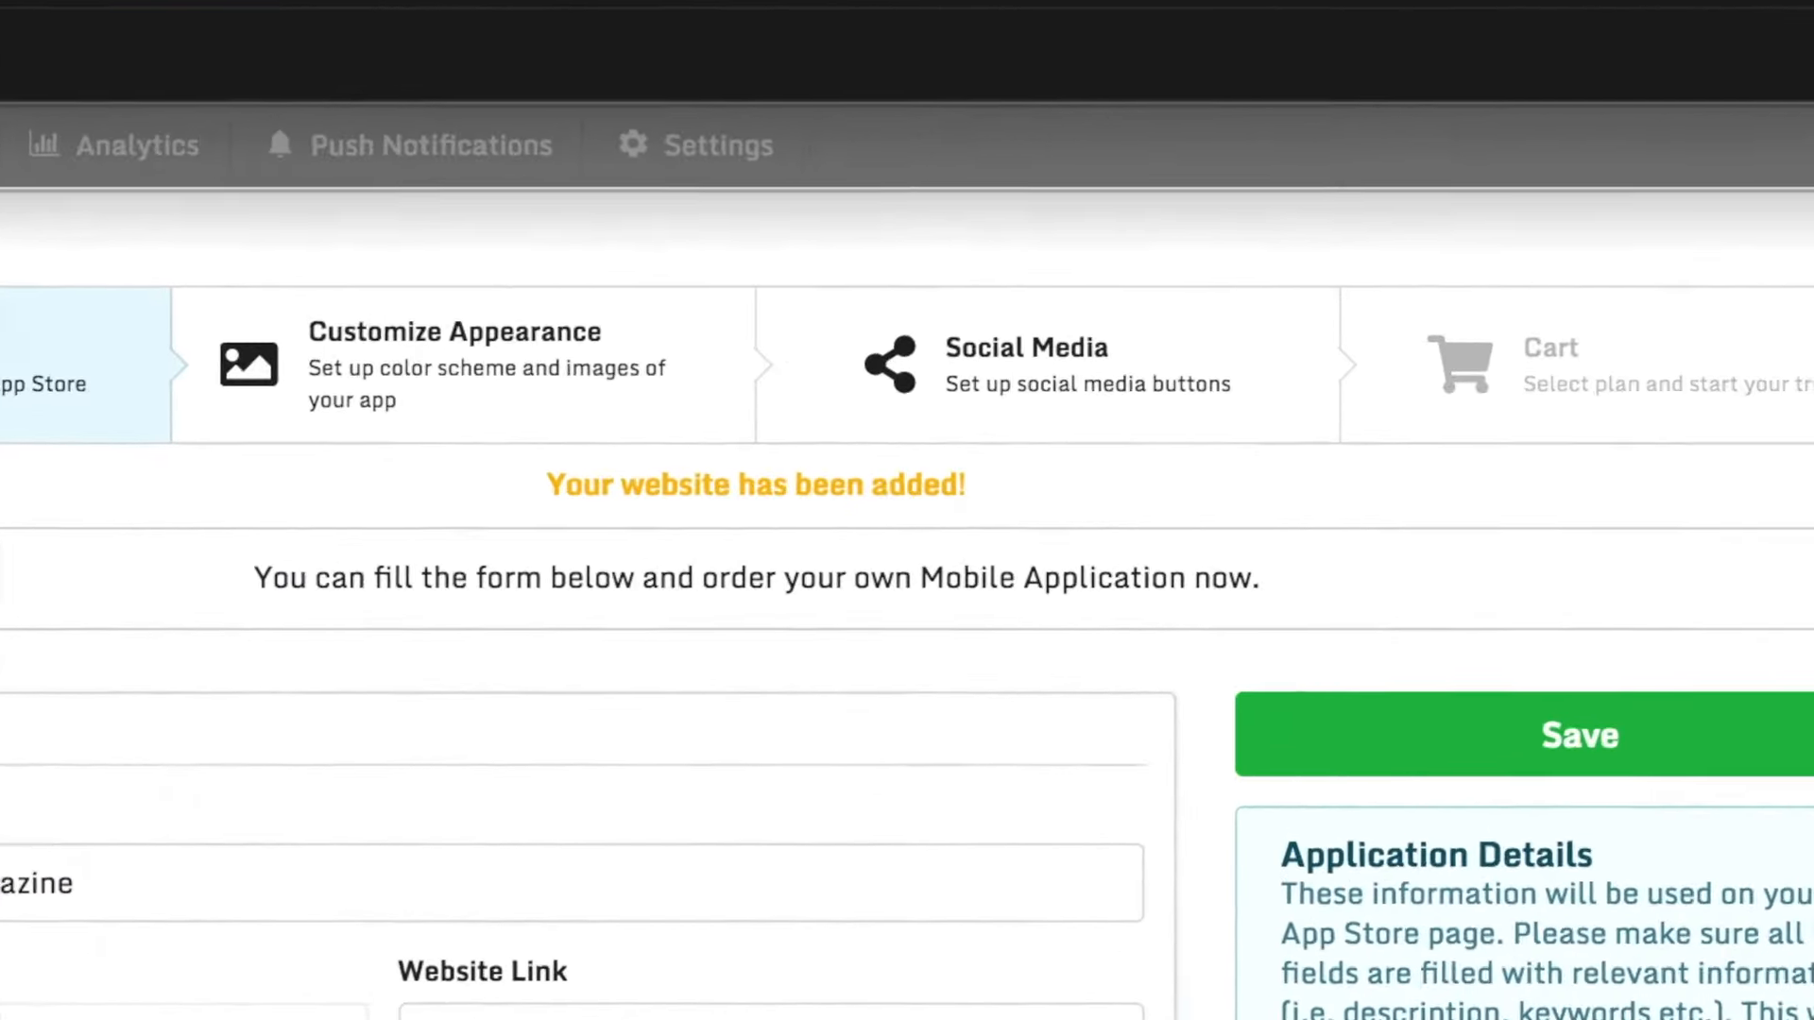
click(292, 210)
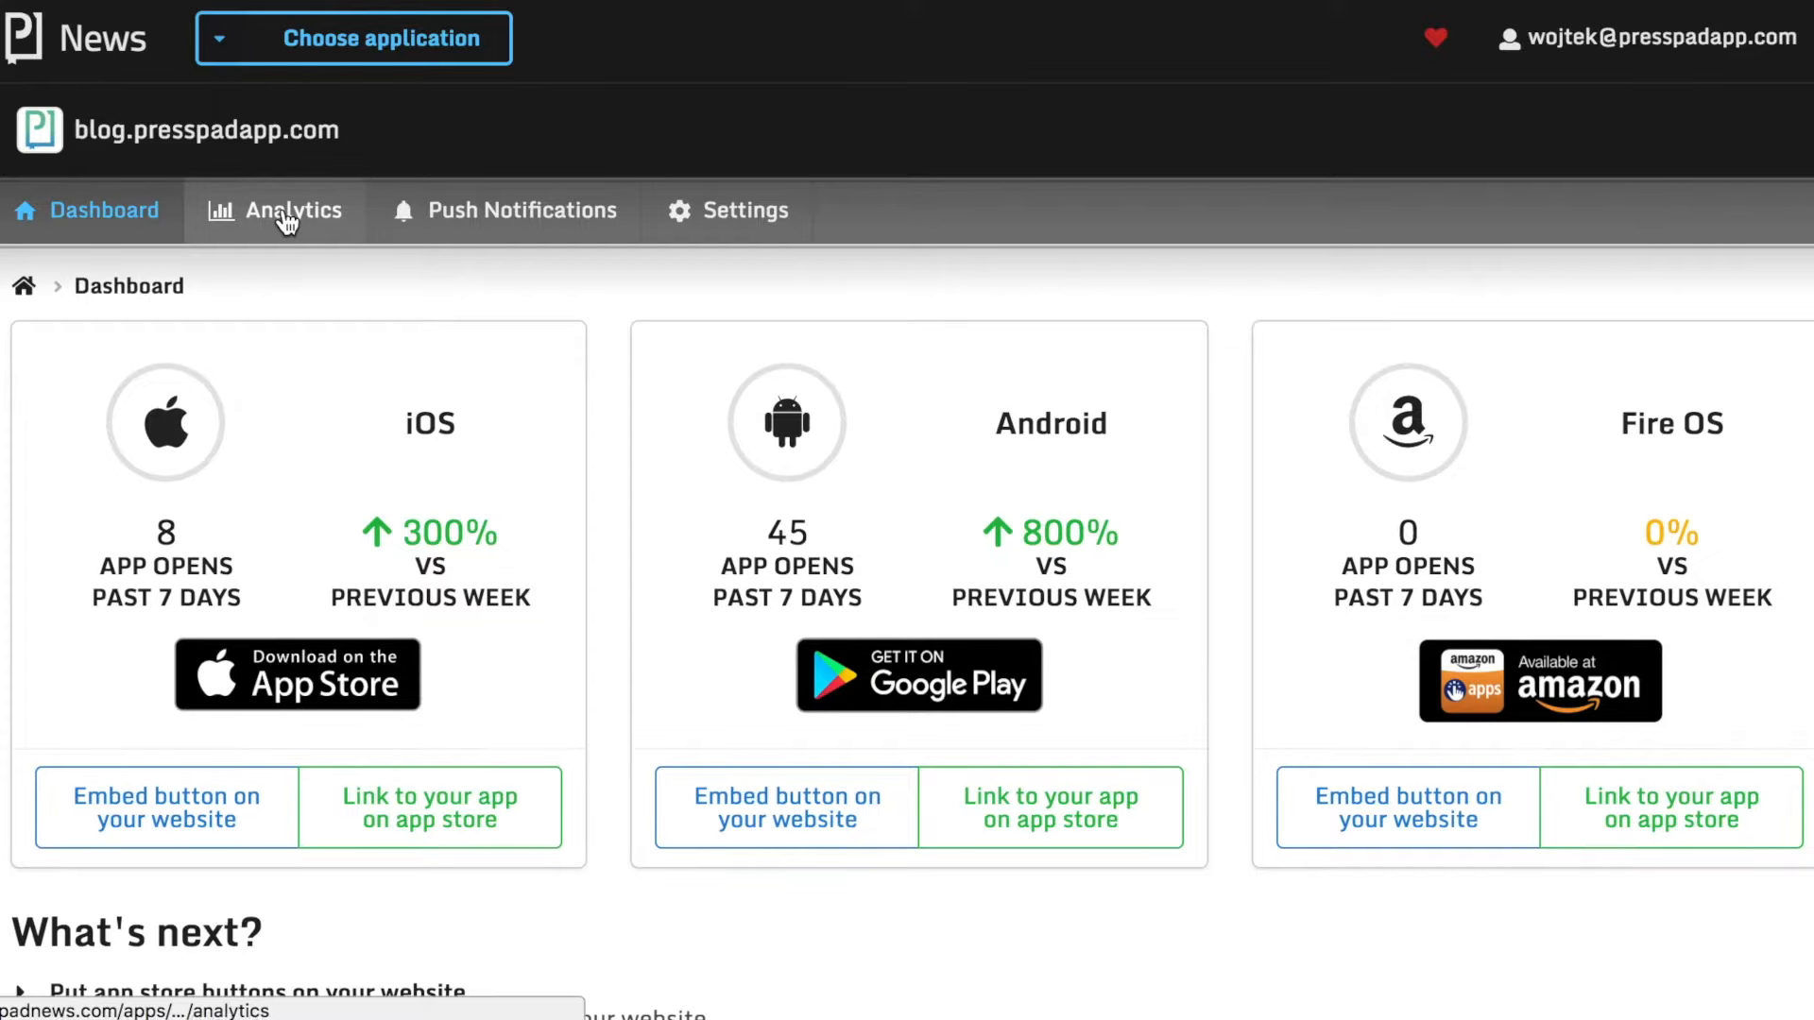
Step: View the app's usage analytics, then move to the Push Notifications form
click(291, 210)
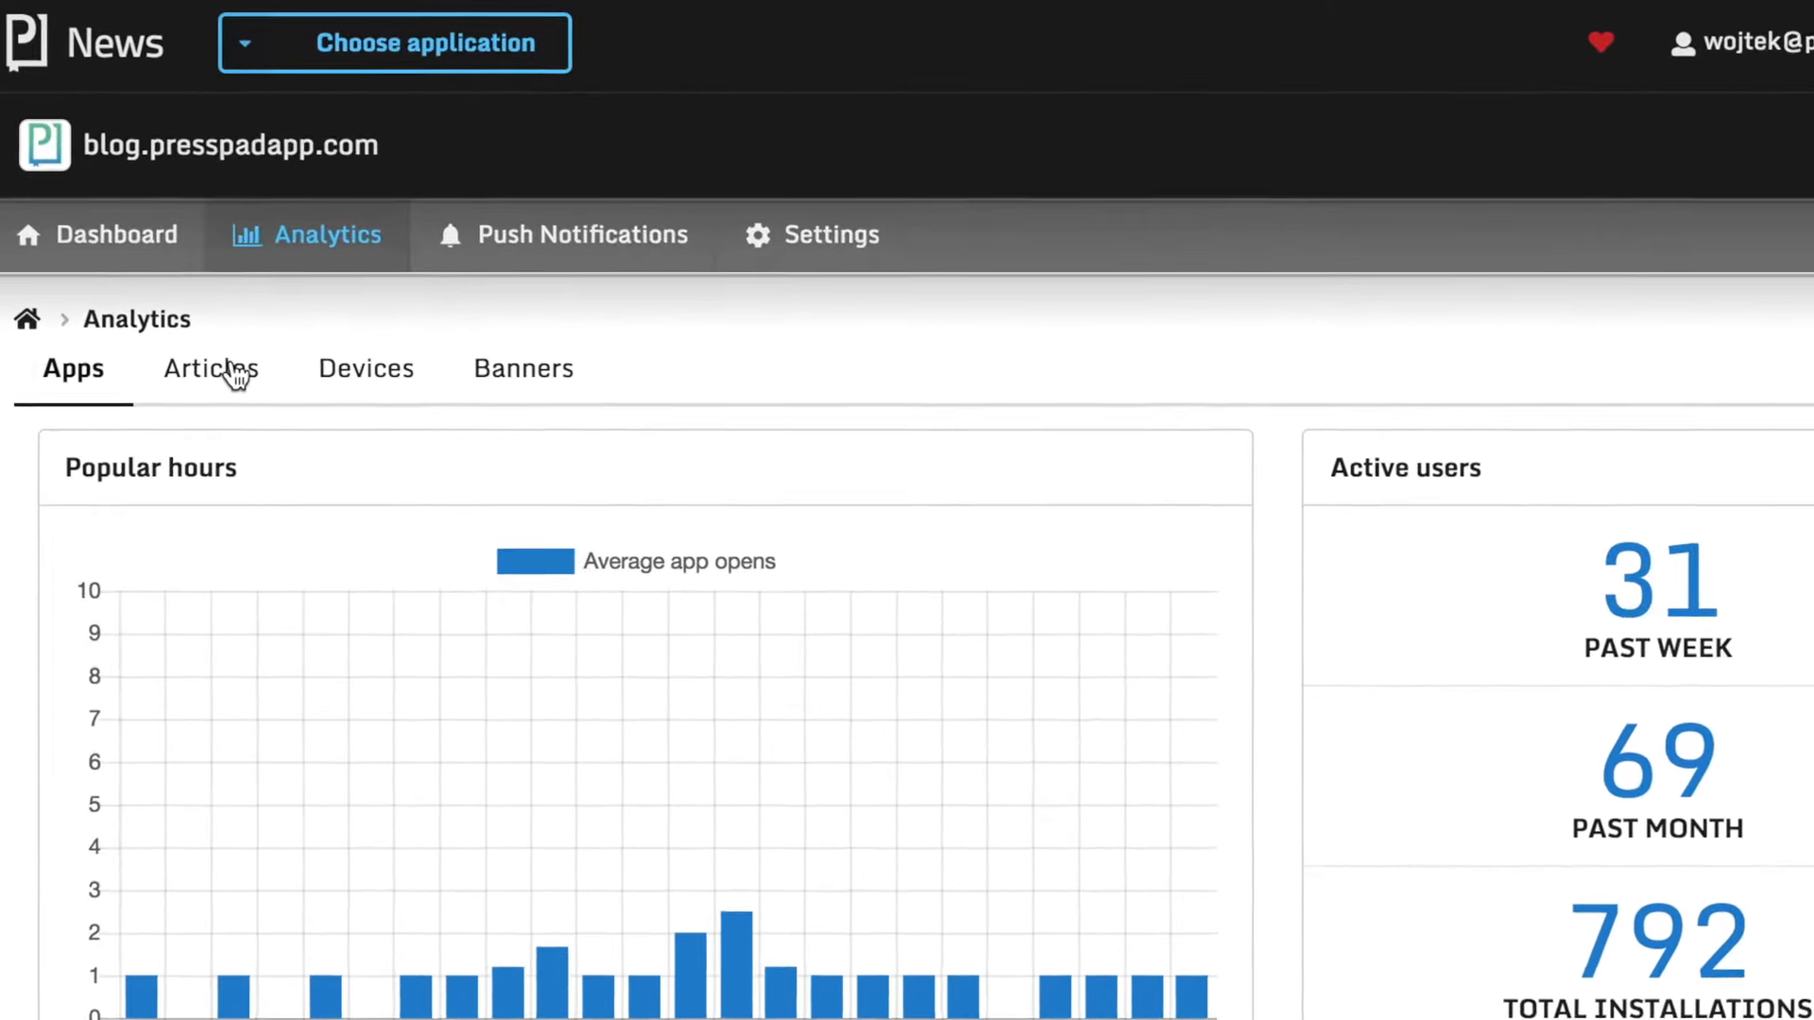
click(582, 234)
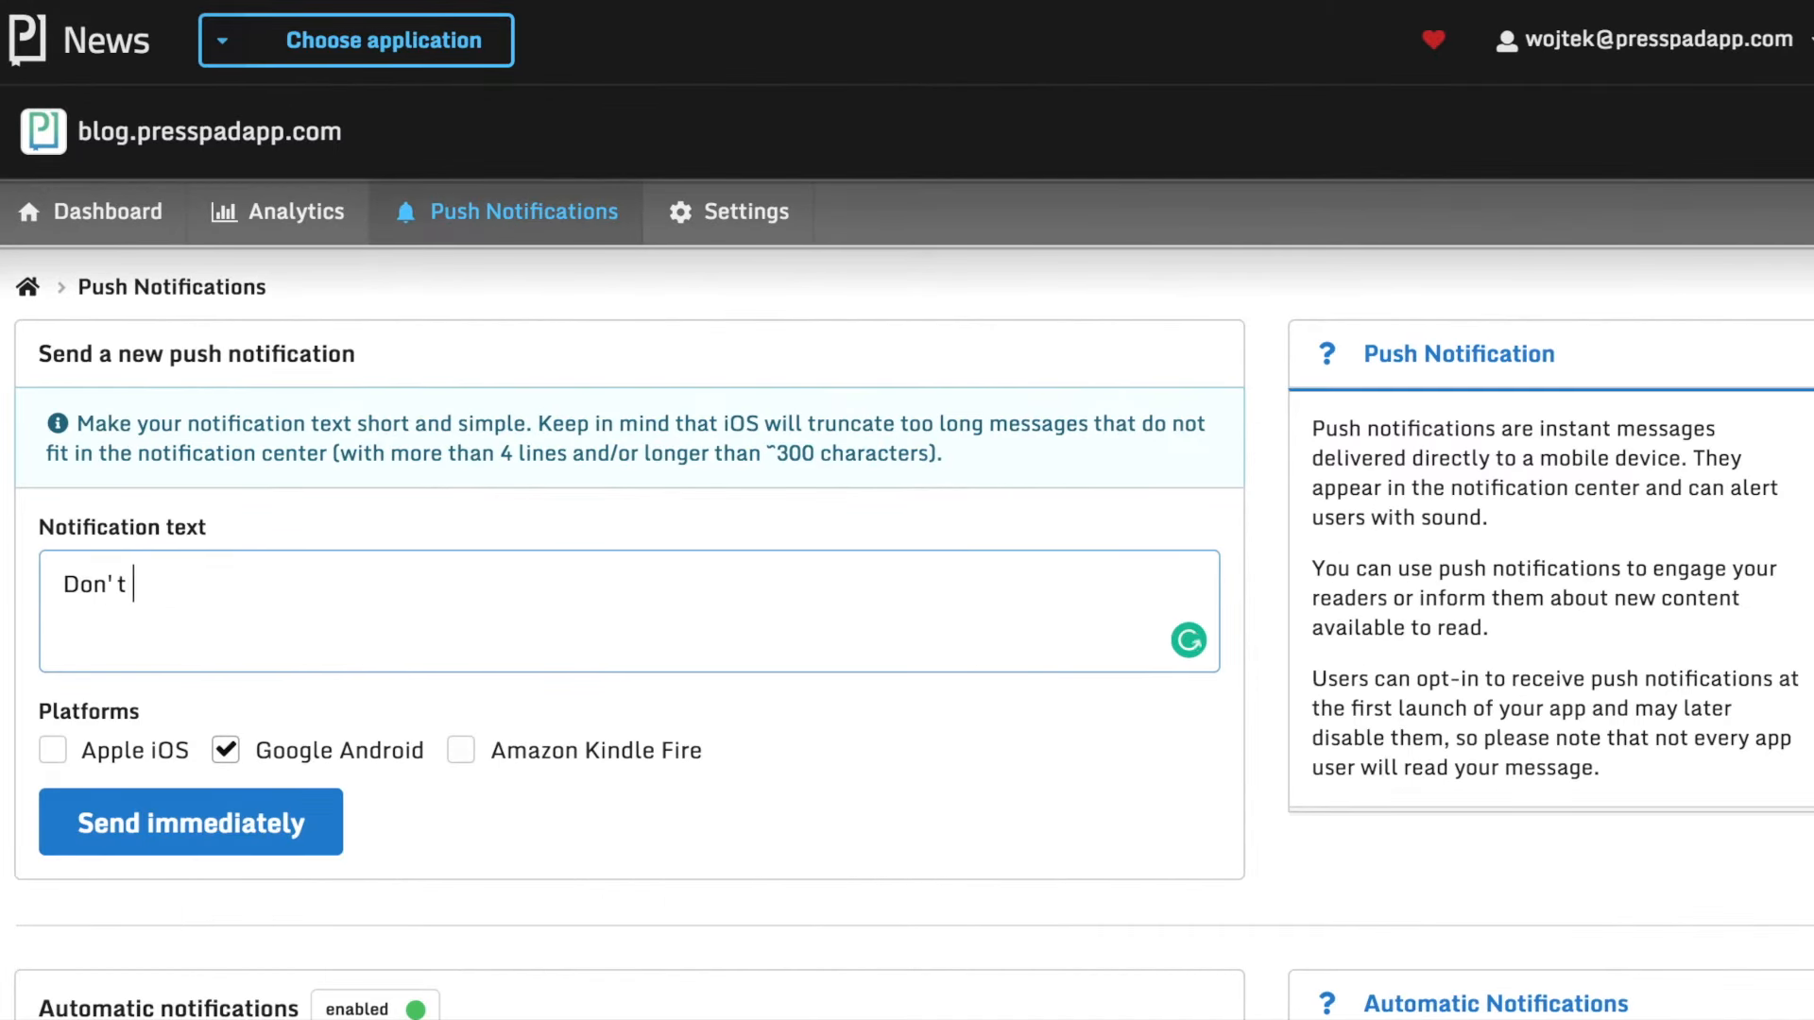